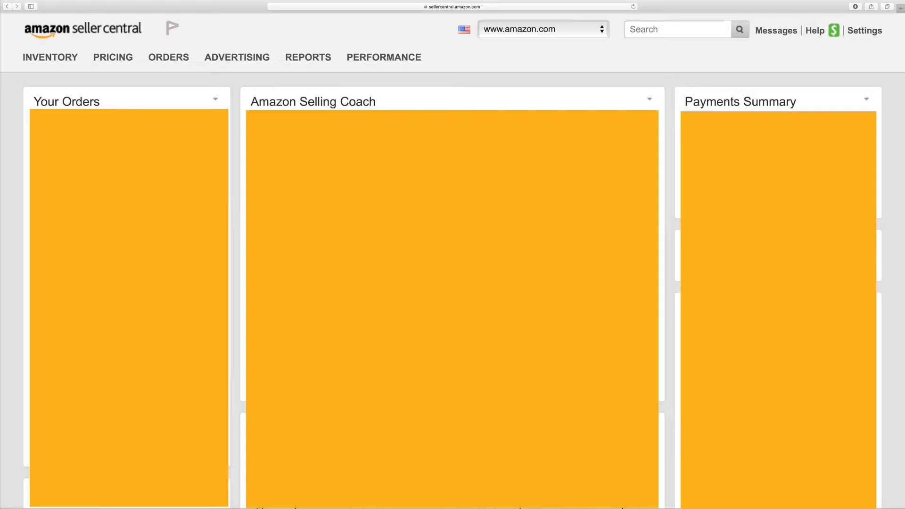
# - Start a new product listing via Inventory > Add a Product, with O2COOL and BLUE prefilled
pyautogui.click(50, 57)
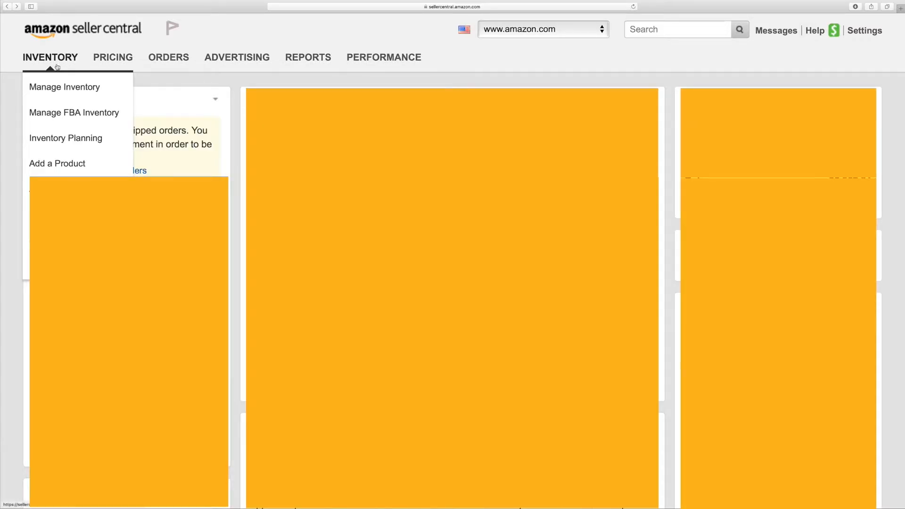
pyautogui.moveTo(56, 164)
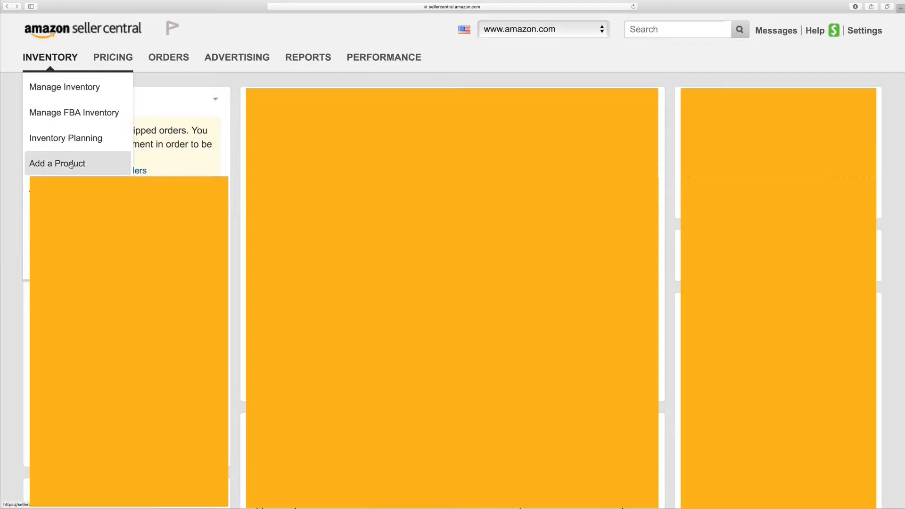
pyautogui.click(56, 164)
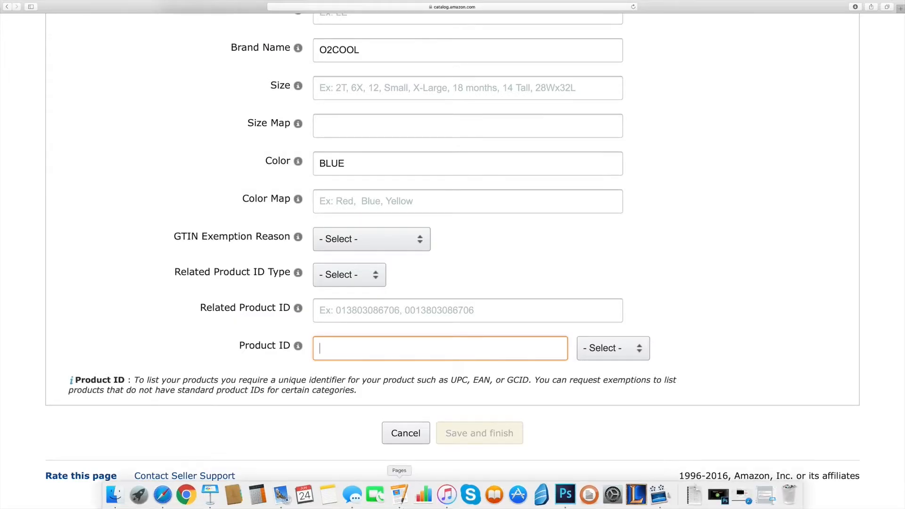
# - Scroll back up the Vital Info form and switch to the Variations section
pyautogui.click(612, 348)
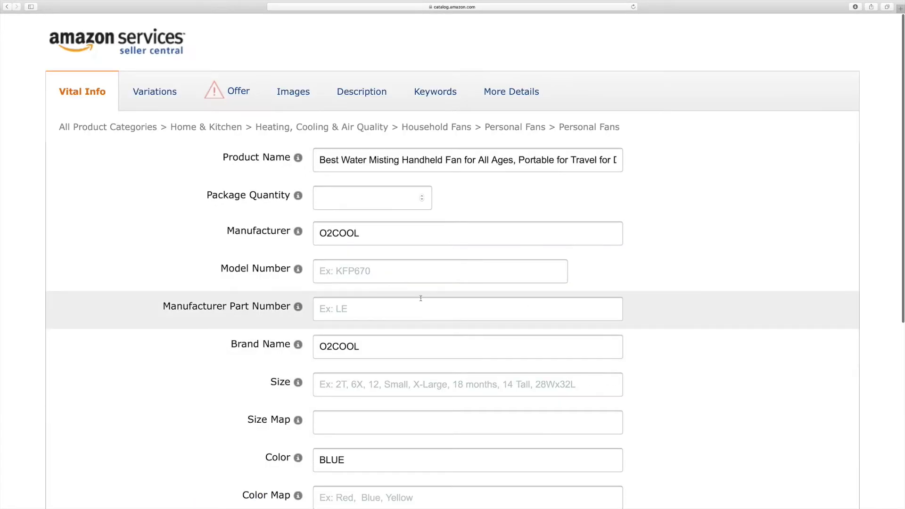
pyautogui.click(152, 91)
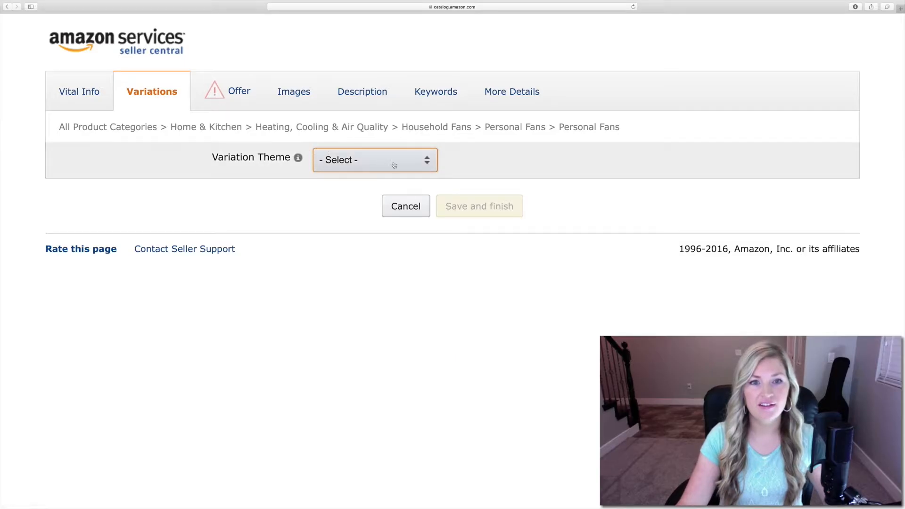
# - Review the variation theme options, including Color, Size and Size-Color
pyautogui.click(375, 160)
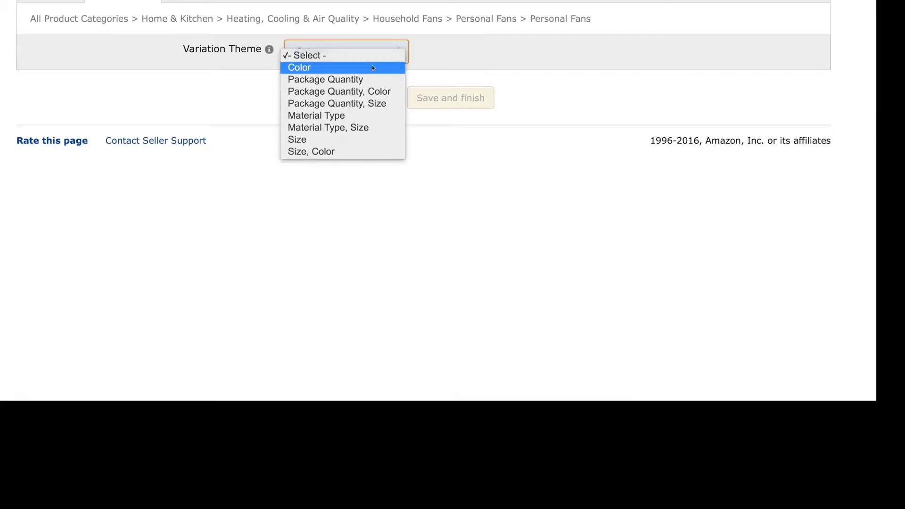
pyautogui.moveTo(325, 79)
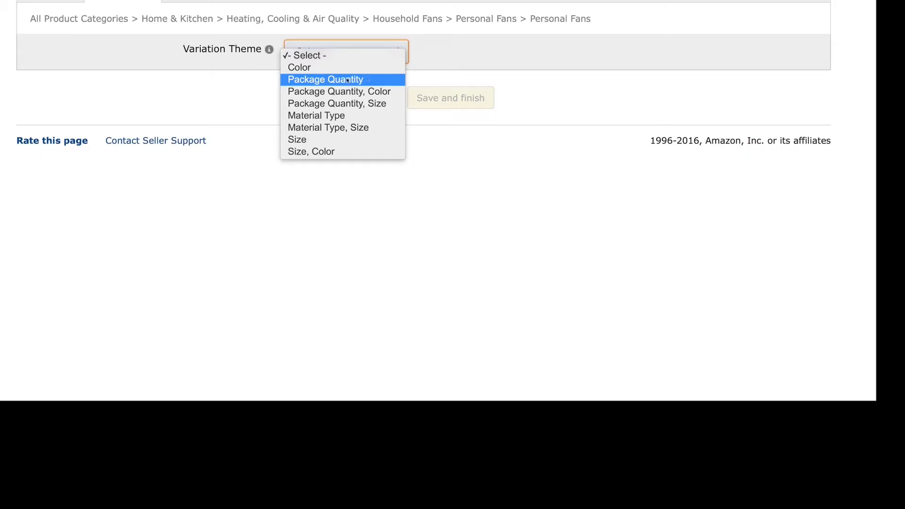
pyautogui.moveTo(339, 91)
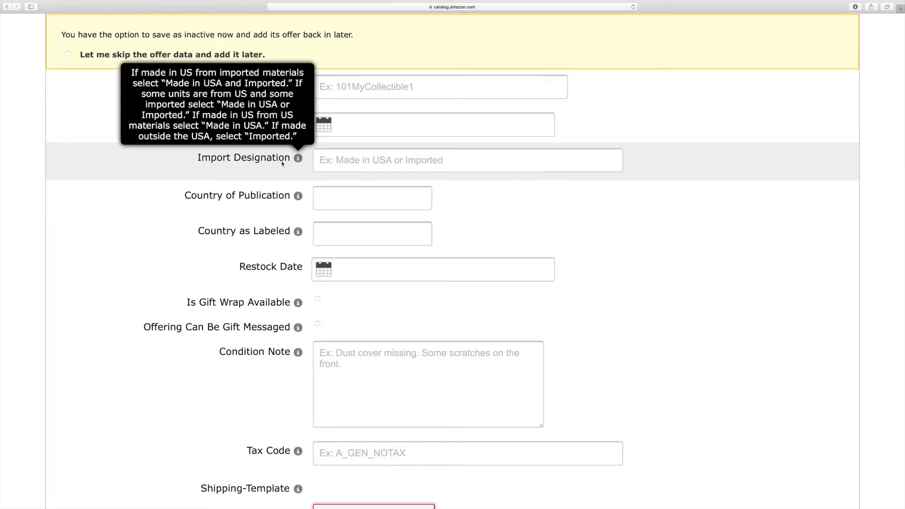
# - Mark the offer's import designation as Imported and its condition as New
pyautogui.write('Imported')
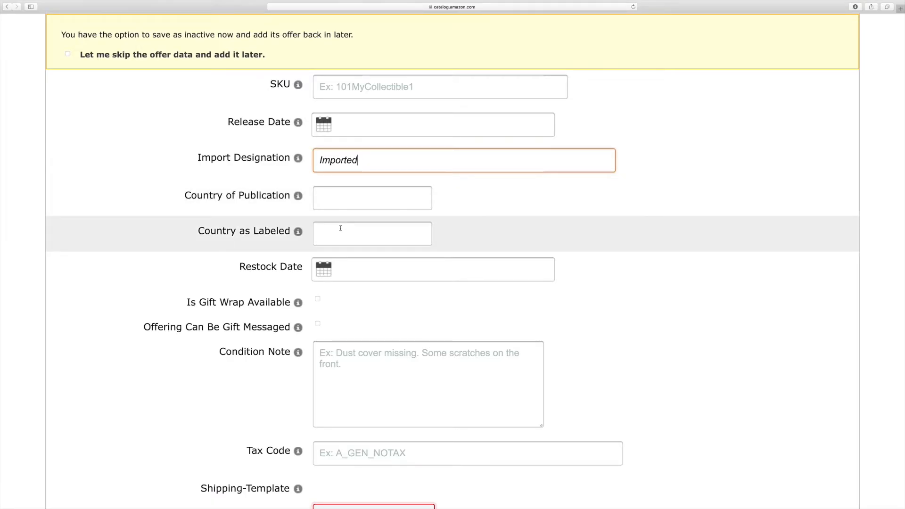
pyautogui.scroll(-3)
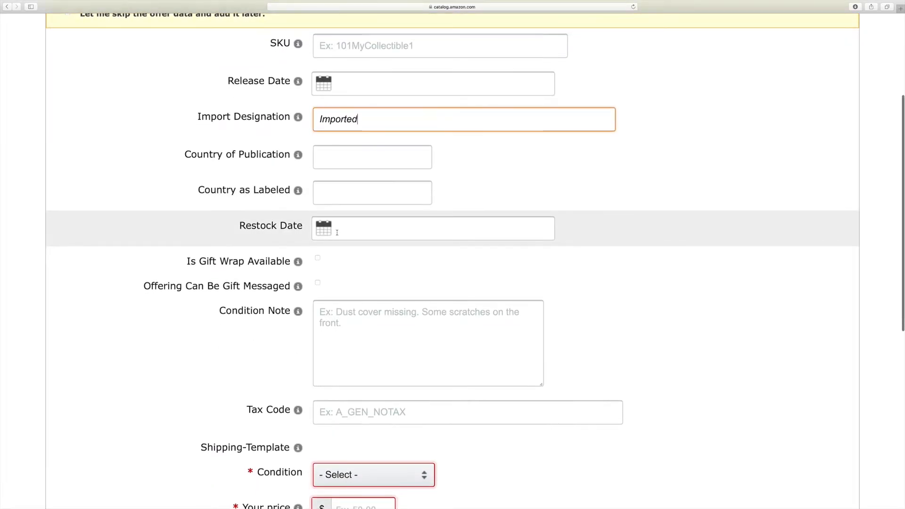
pyautogui.scroll(-3)
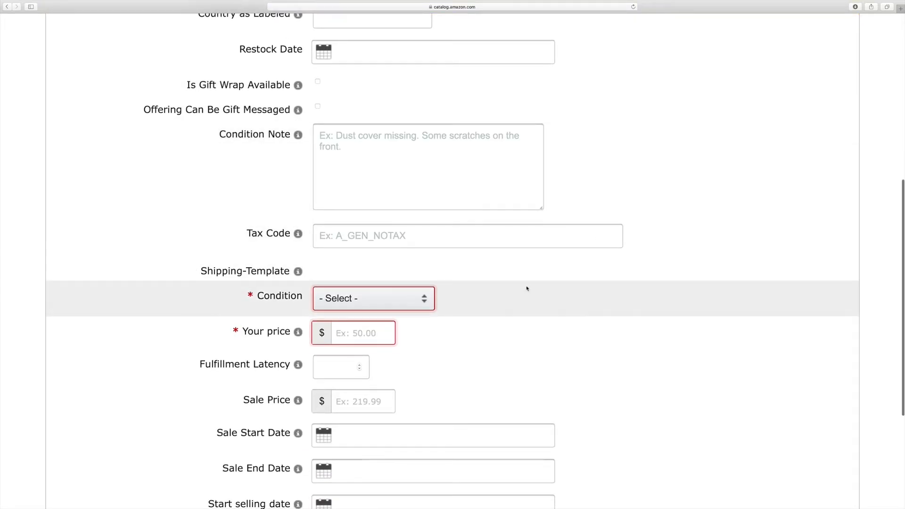
pyautogui.click(373, 299)
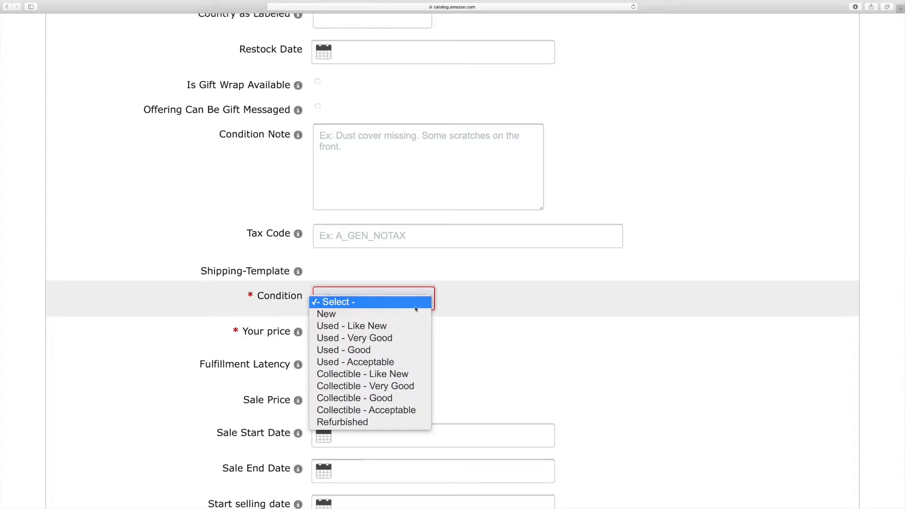
pyautogui.click(326, 314)
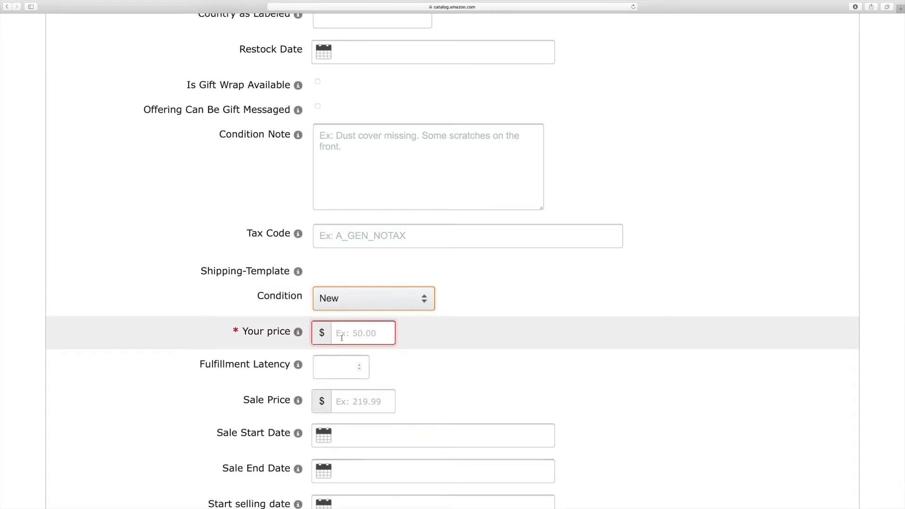
# - Set the price to $13.97 and have Amazon fulfil orders
pyautogui.write('13')
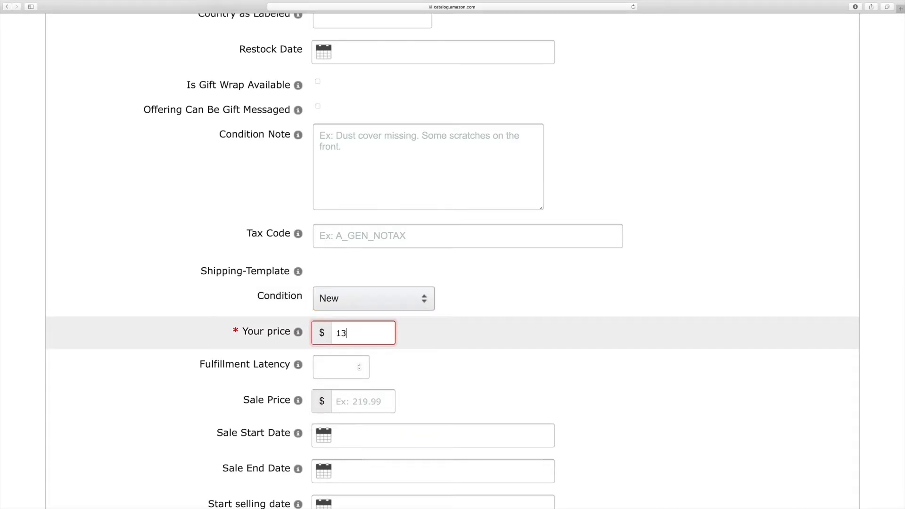
pyautogui.write('.97')
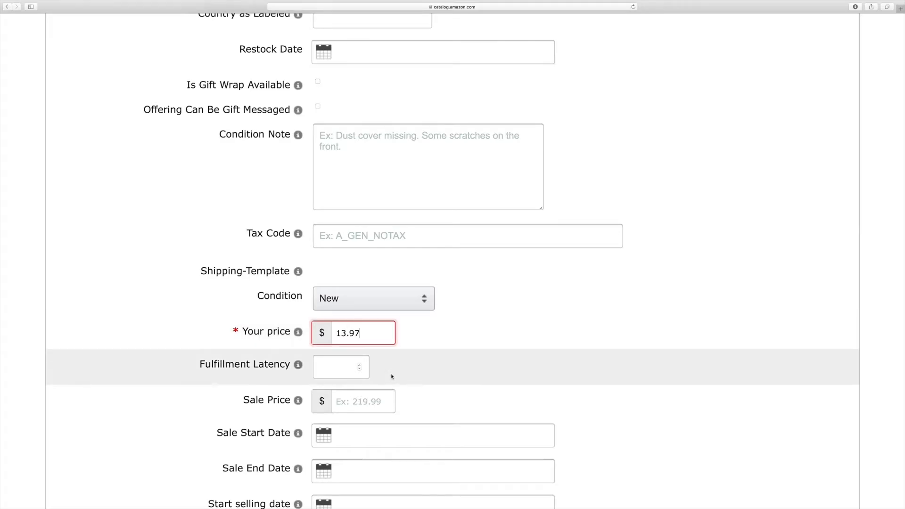
pyautogui.scroll(-3)
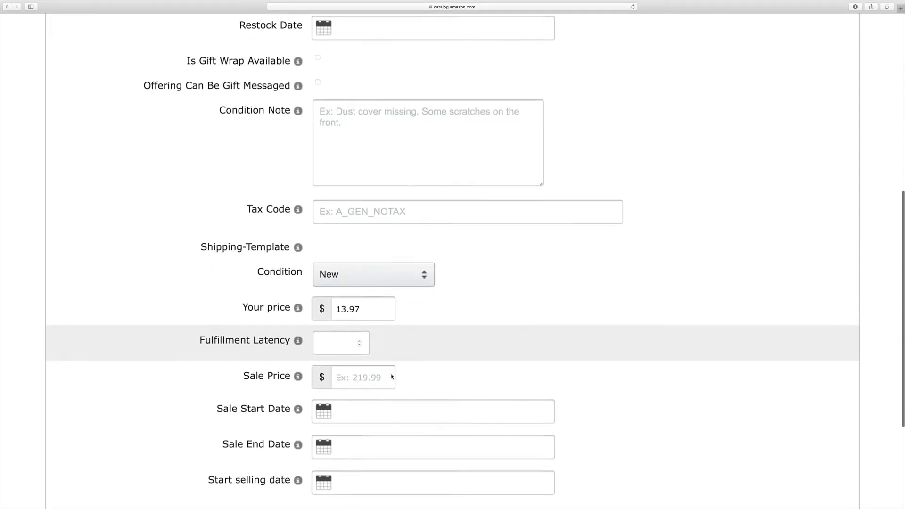
pyautogui.scroll(-3)
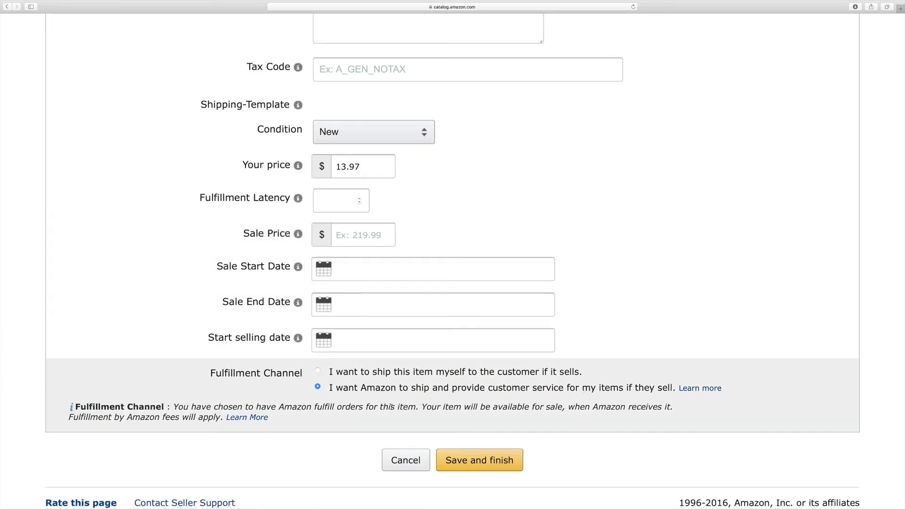
pyautogui.click(363, 166)
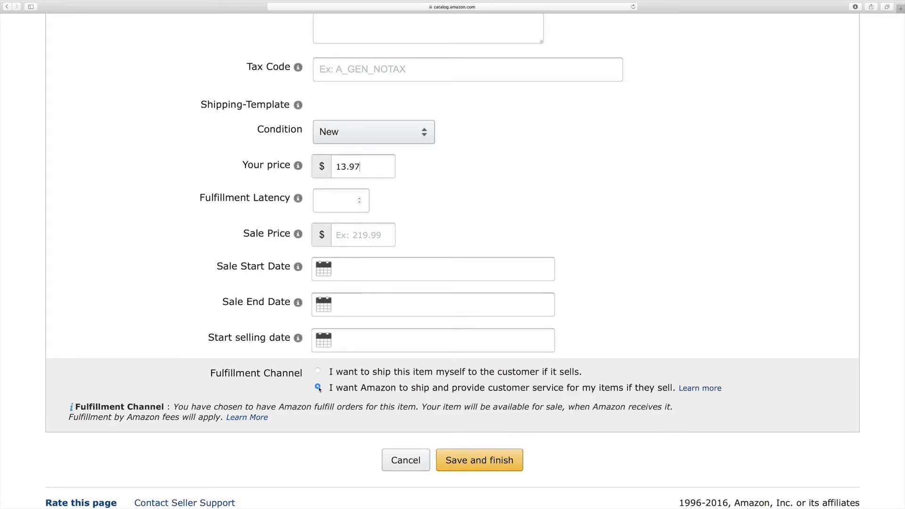
pyautogui.click(317, 388)
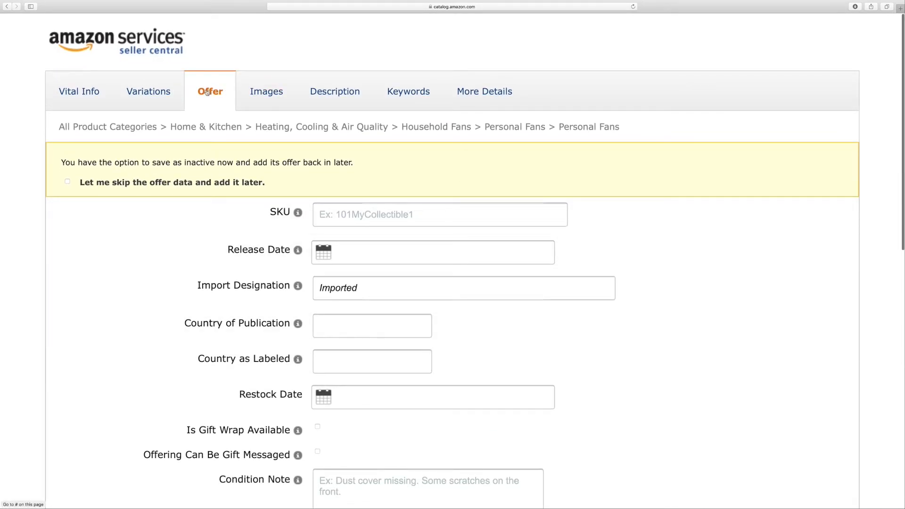
# - Upload FullSizeRender.jpg, the blue fan photo, as the listing's main image
pyautogui.click(266, 91)
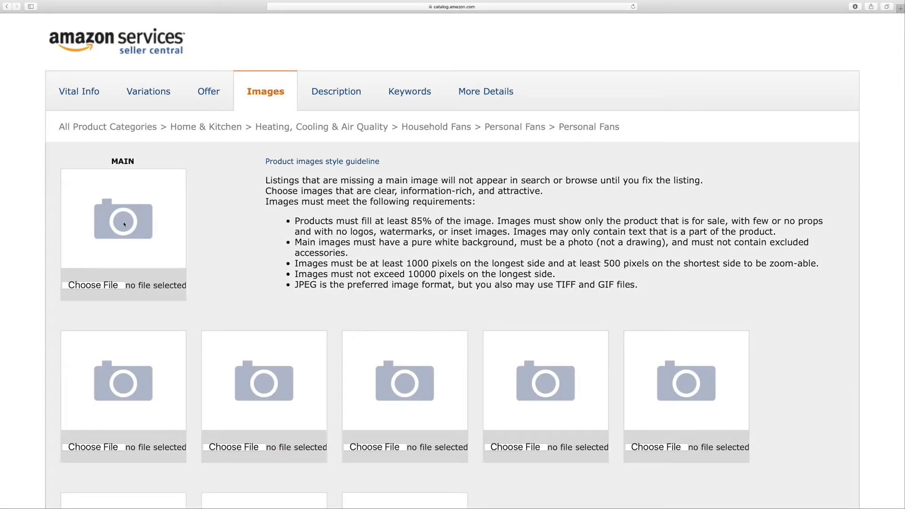
pyautogui.click(93, 285)
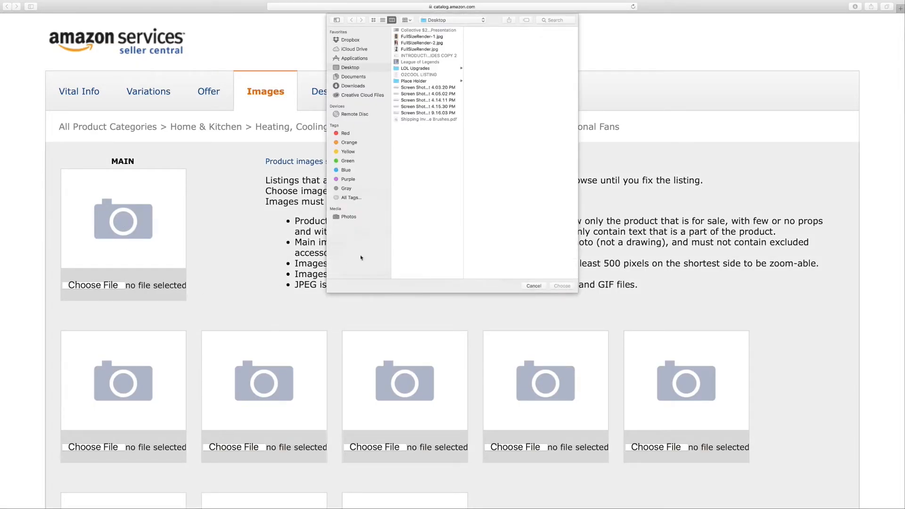
pyautogui.click(421, 49)
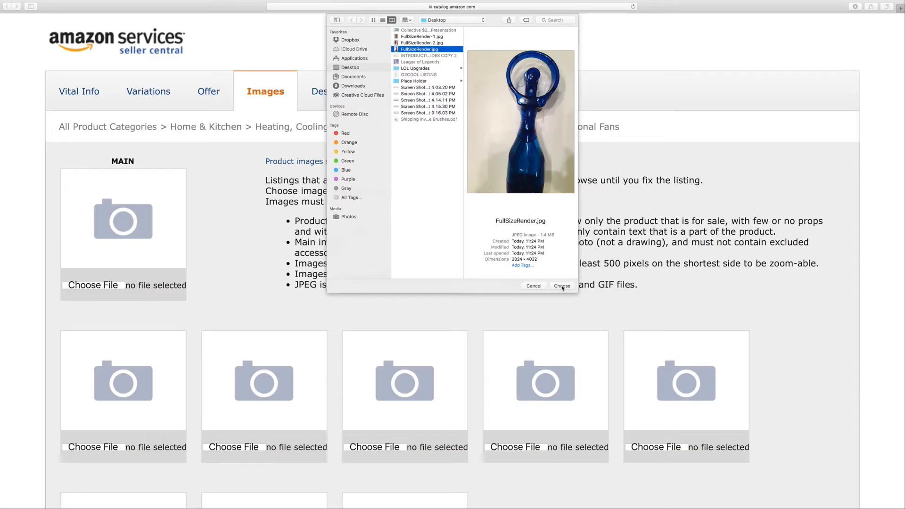
pyautogui.click(561, 286)
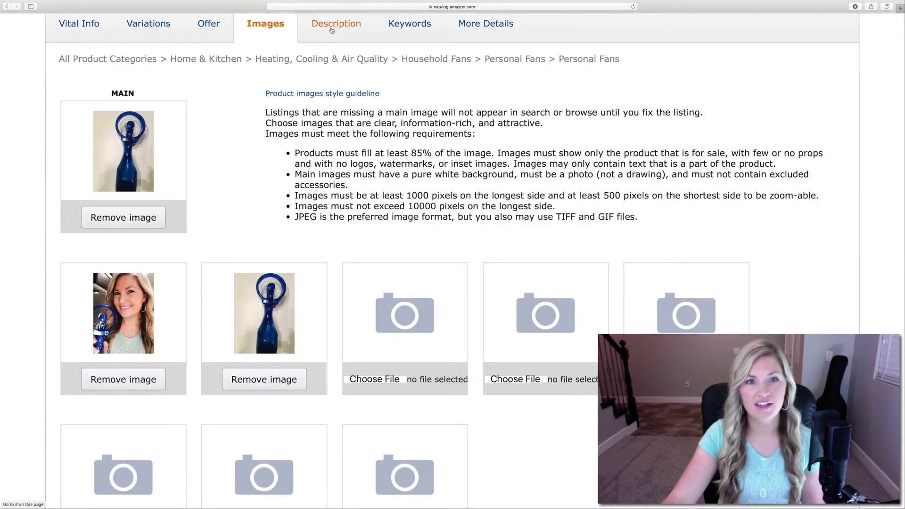
pyautogui.click(336, 23)
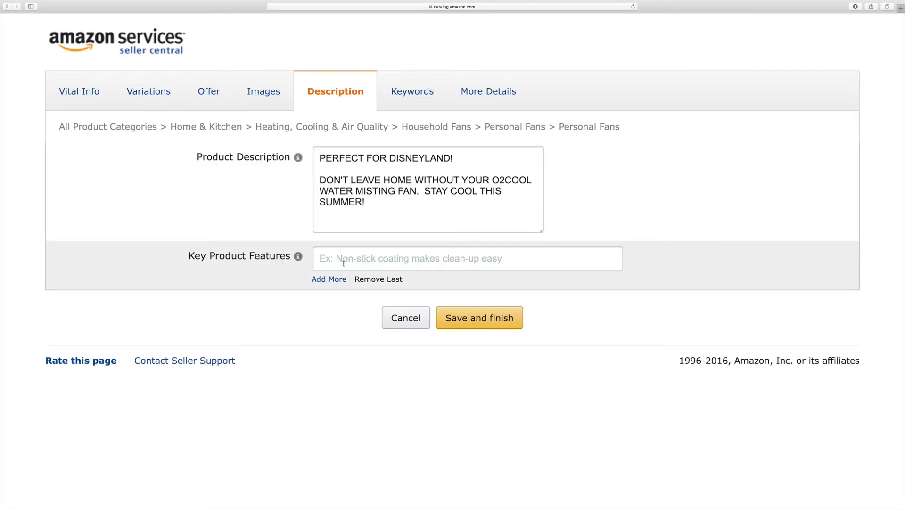
# - Add extra feature lines to hold four key product feature bullets
pyautogui.click(328, 279)
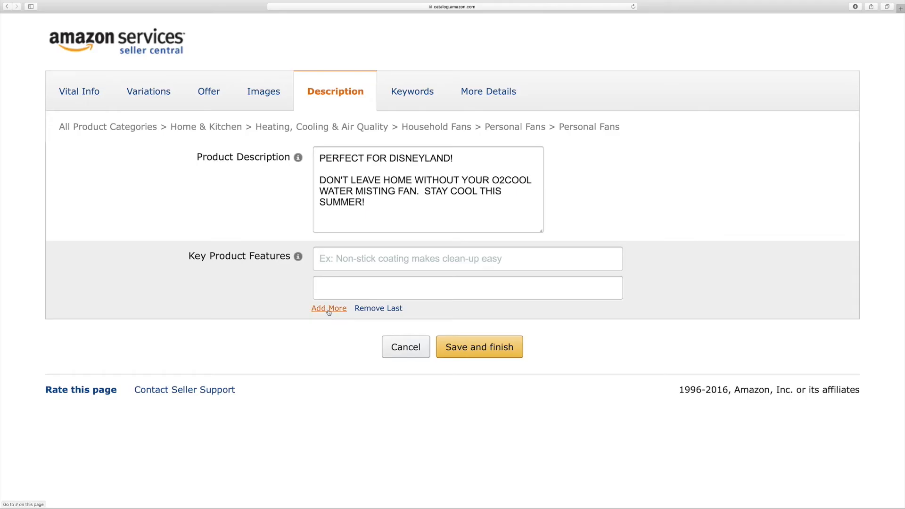
pyautogui.click(328, 308)
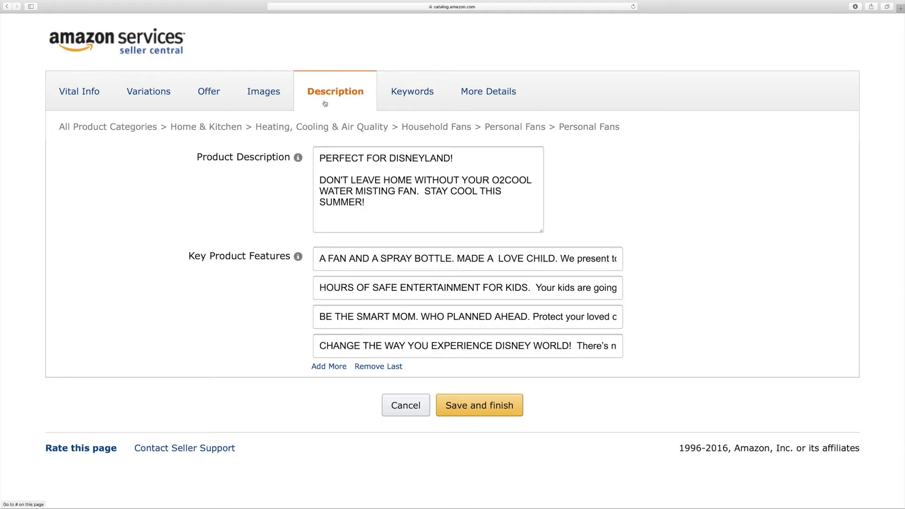
pyautogui.moveTo(412, 91)
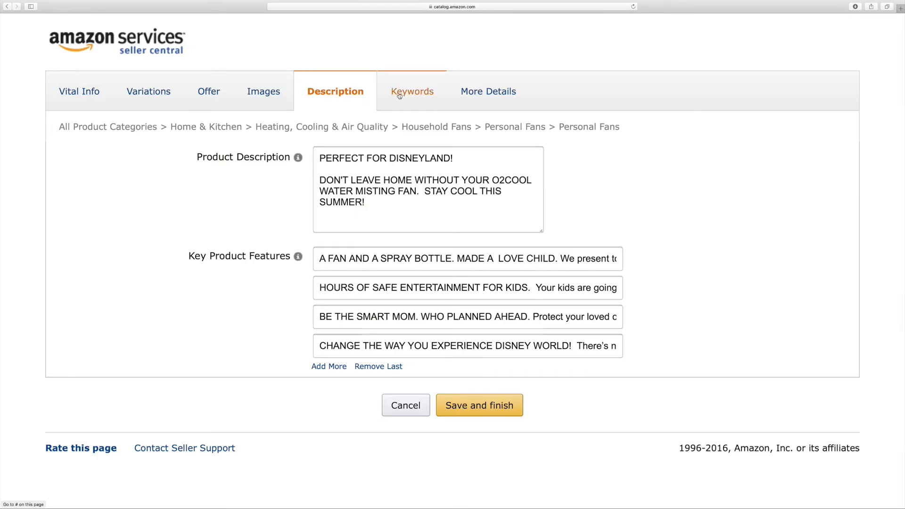
pyautogui.click(412, 91)
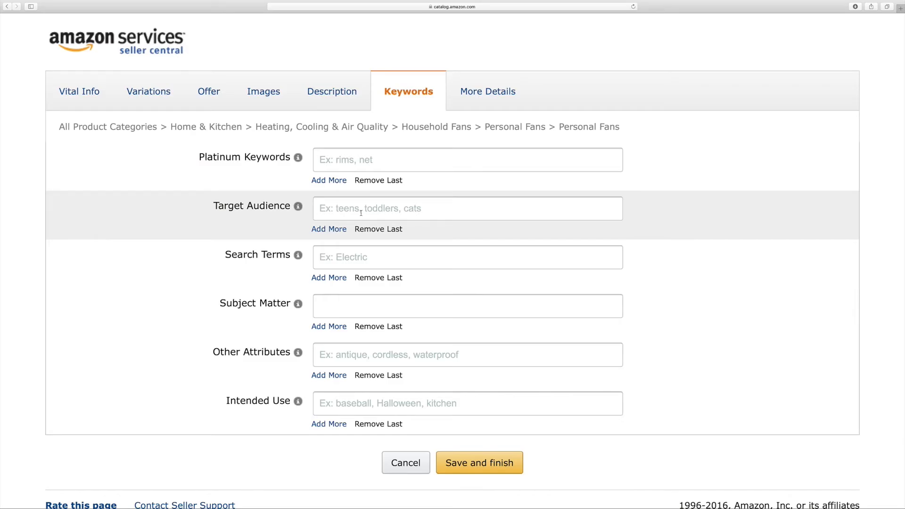
# - Set target audience to unisex-adult and add extra search term lines
pyautogui.click(466, 209)
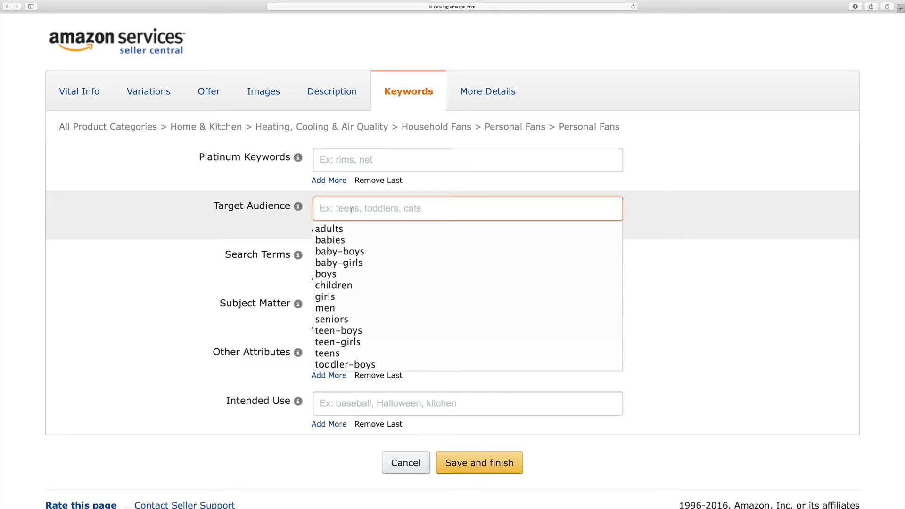
pyautogui.moveTo(331, 229)
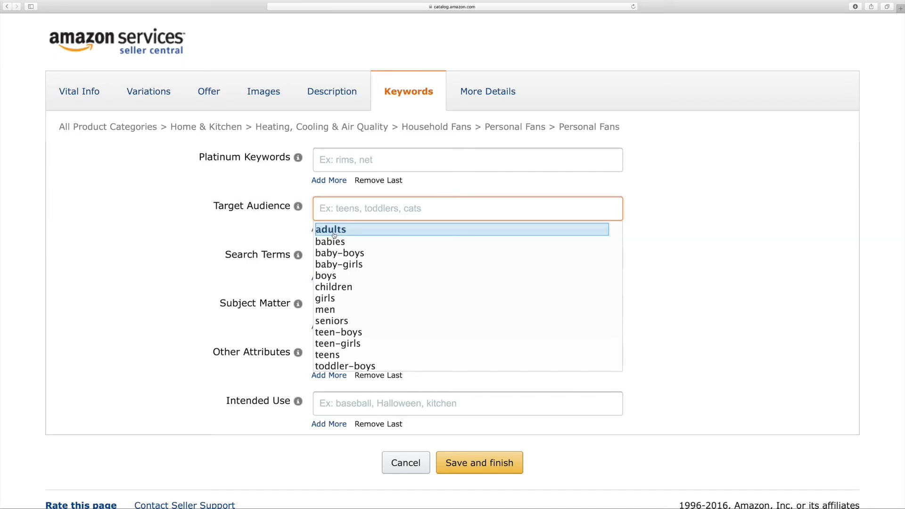
pyautogui.write('unisex-adult')
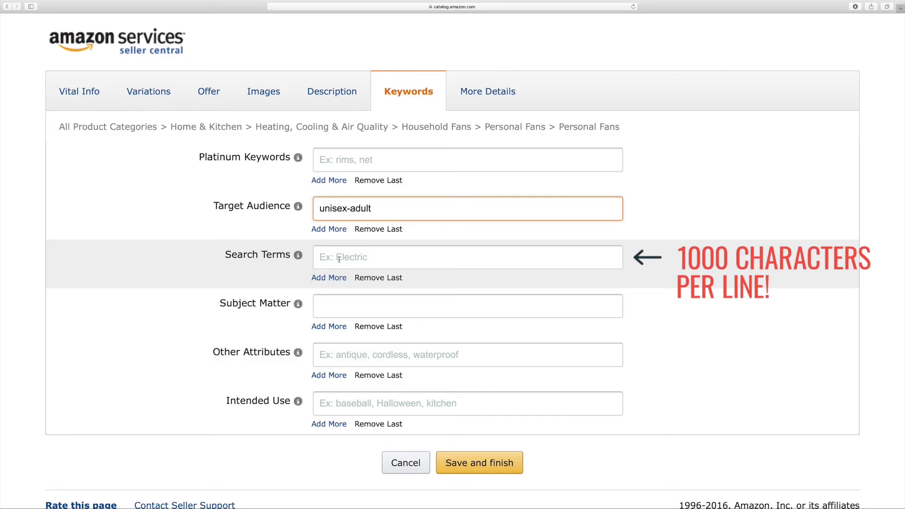
pyautogui.click(329, 278)
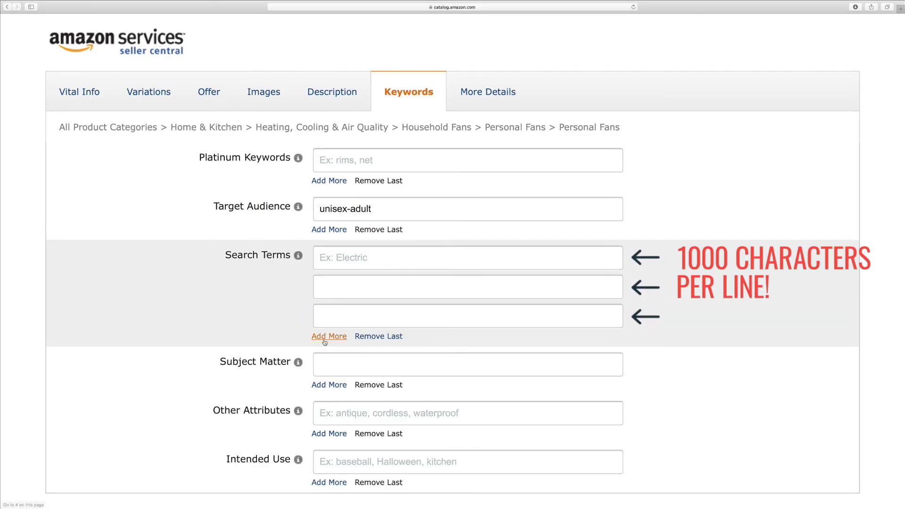
pyautogui.click(329, 337)
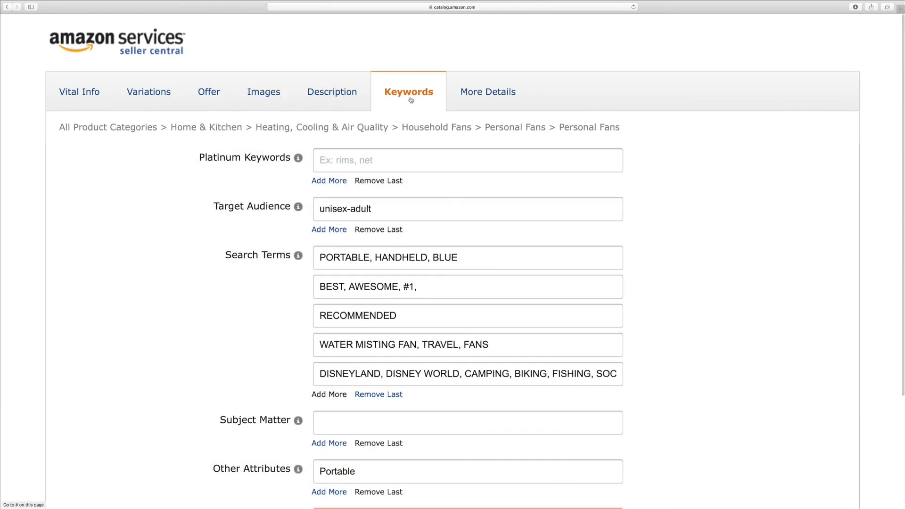
pyautogui.click(487, 92)
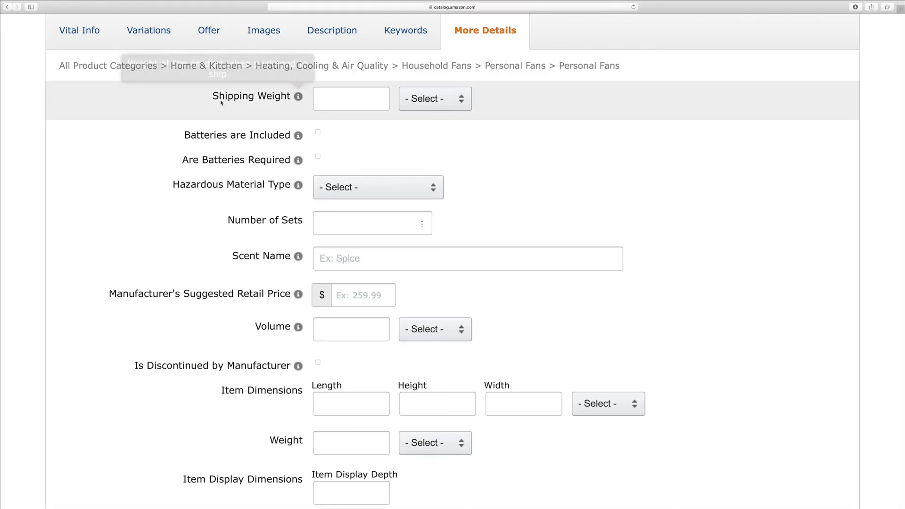
pyautogui.moveTo(299, 136)
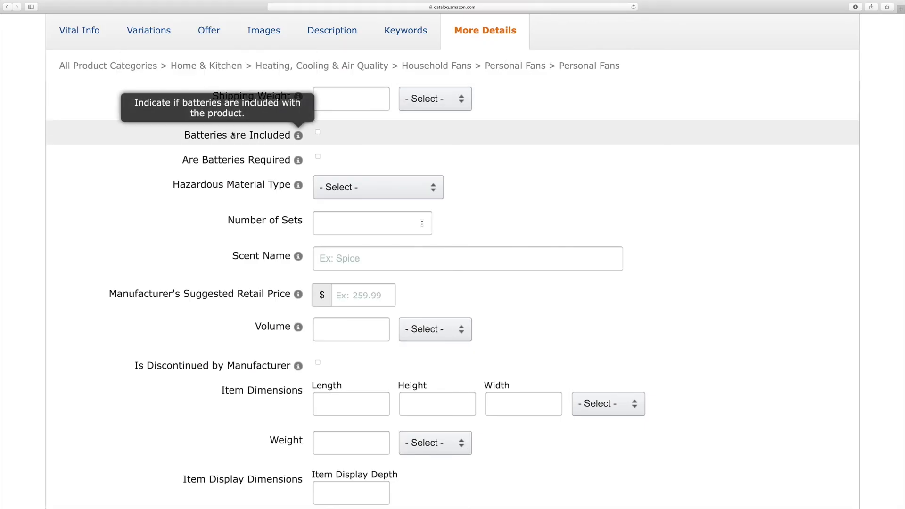
pyautogui.moveTo(298, 160)
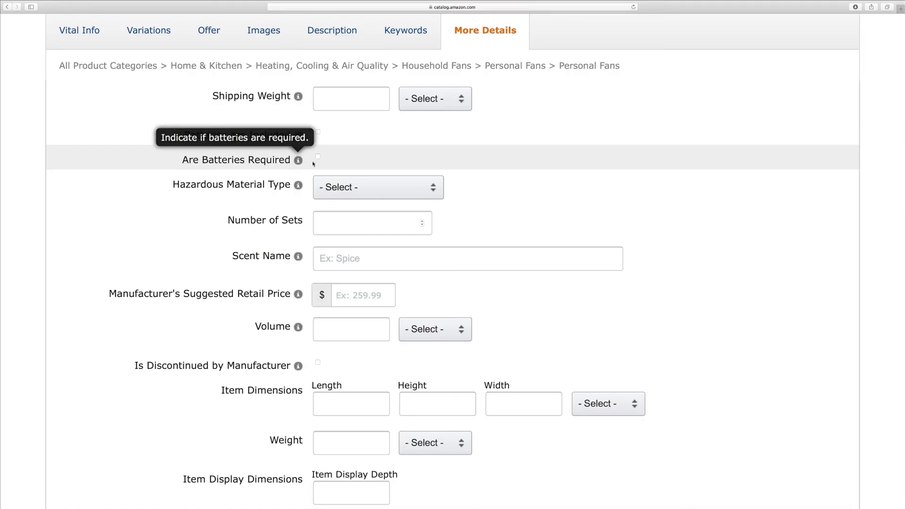
# - Mark the product as requiring batteries and scroll through the More Details fields
pyautogui.click(317, 159)
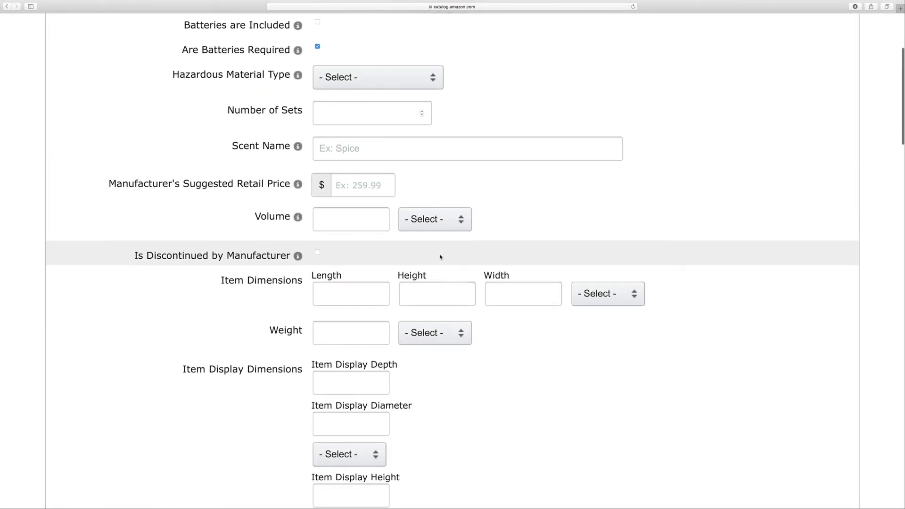
pyautogui.scroll(-3)
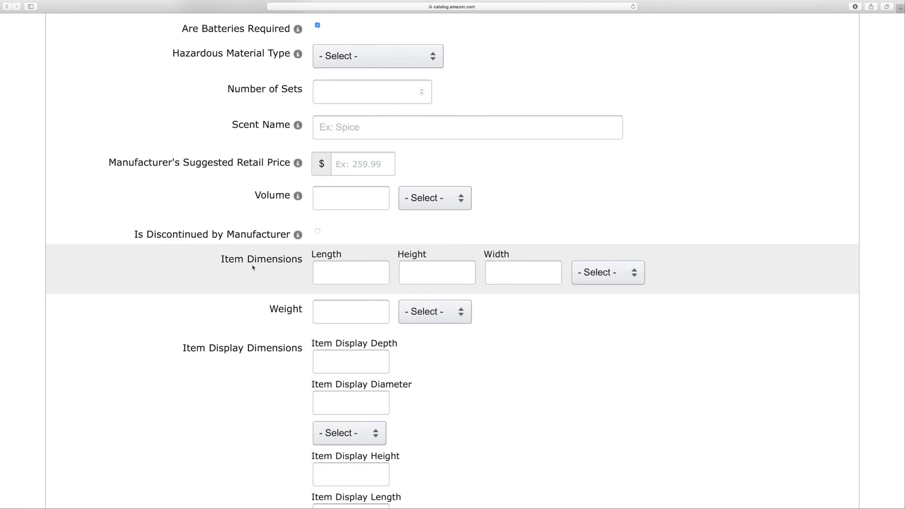
pyautogui.moveTo(379, 259)
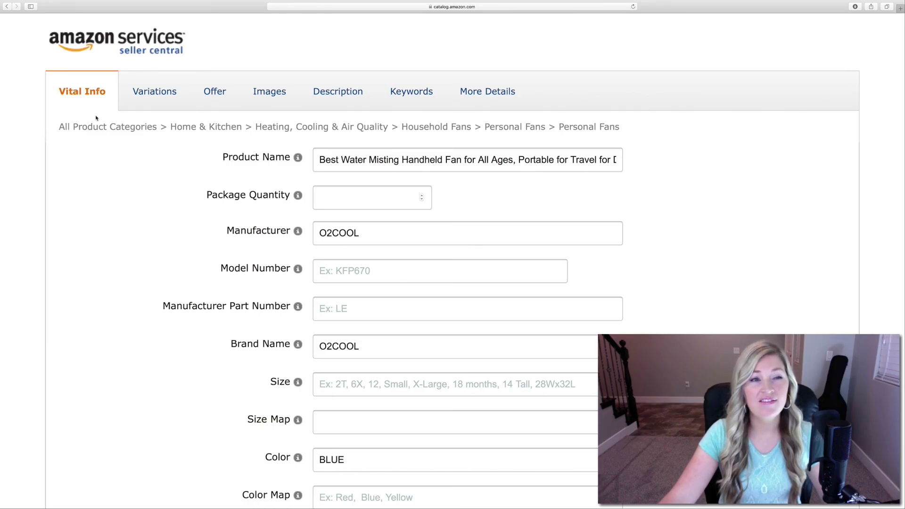
pyautogui.moveTo(337, 91)
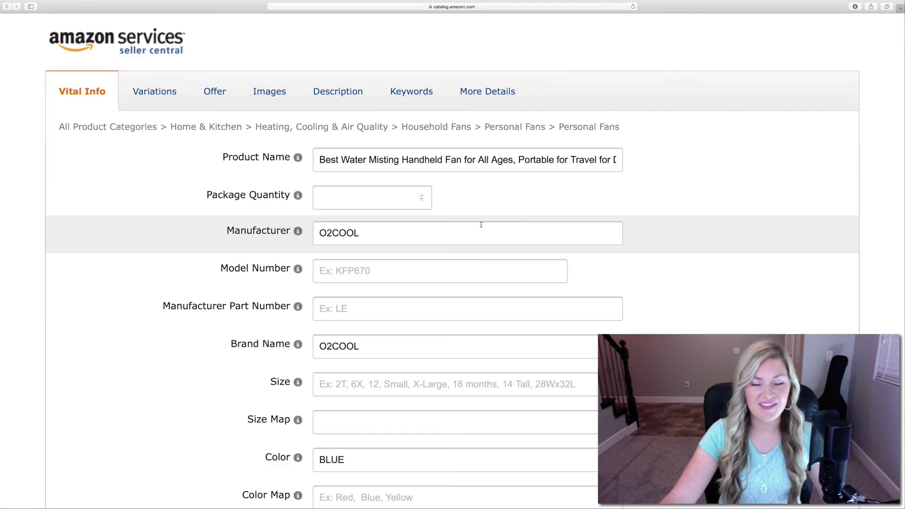
pyautogui.scroll(-3)
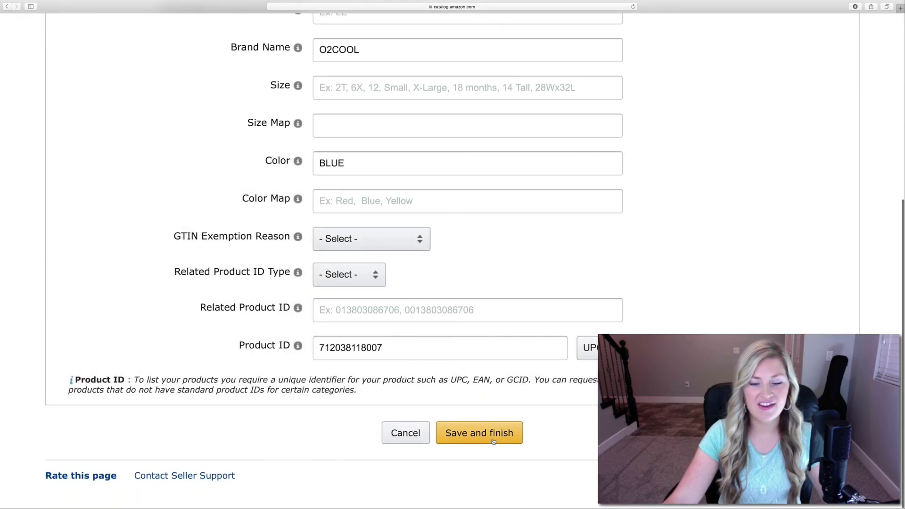